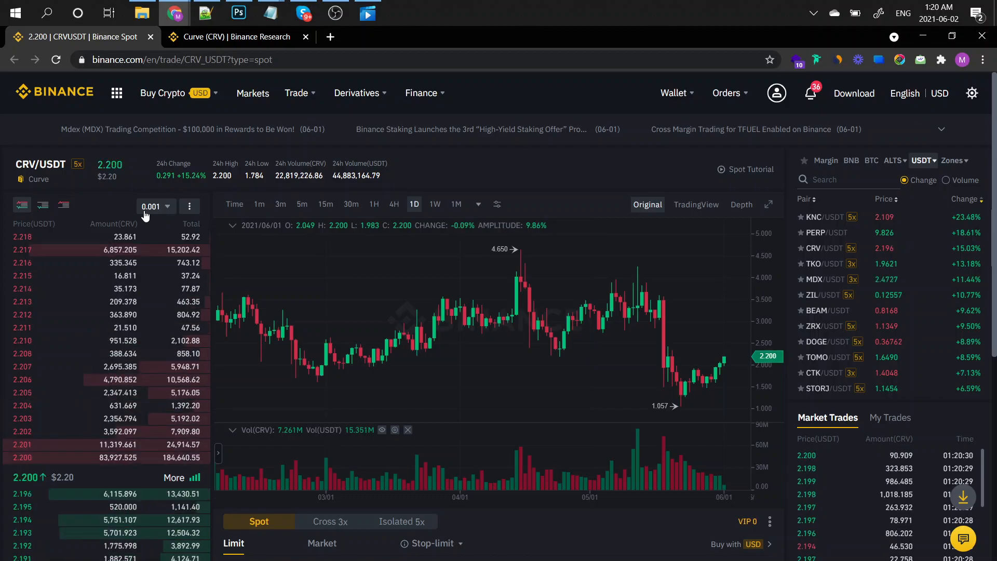
# Switch to the Curve (CRV) Binance Research browser tab.
pyautogui.click(236, 36)
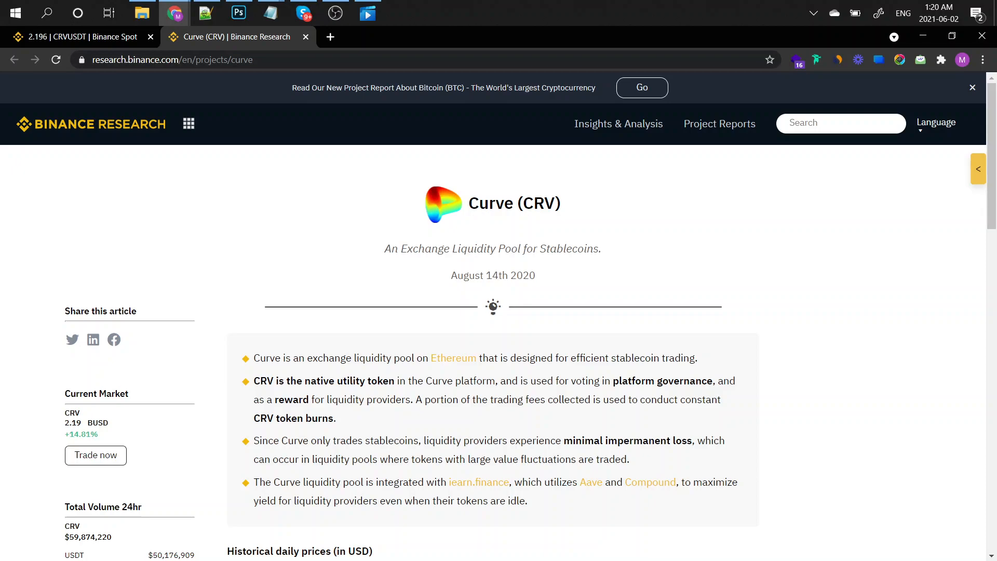
# Return to the CRVUSDT Binance Spot tab after reading the research page.
pyautogui.click(76, 37)
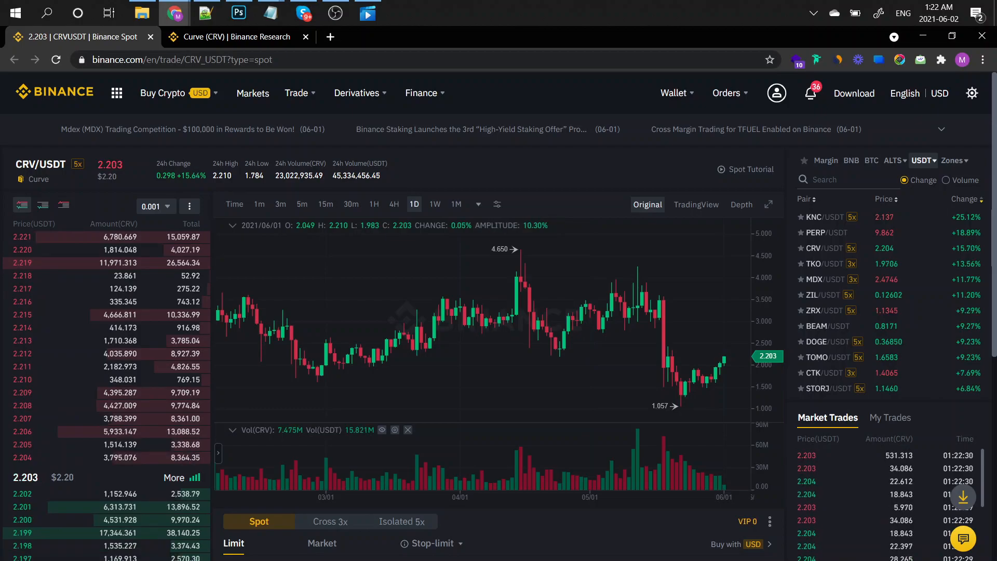
# Show weekly candles and circle the pullback and breakout with the red pen.
pyautogui.click(434, 204)
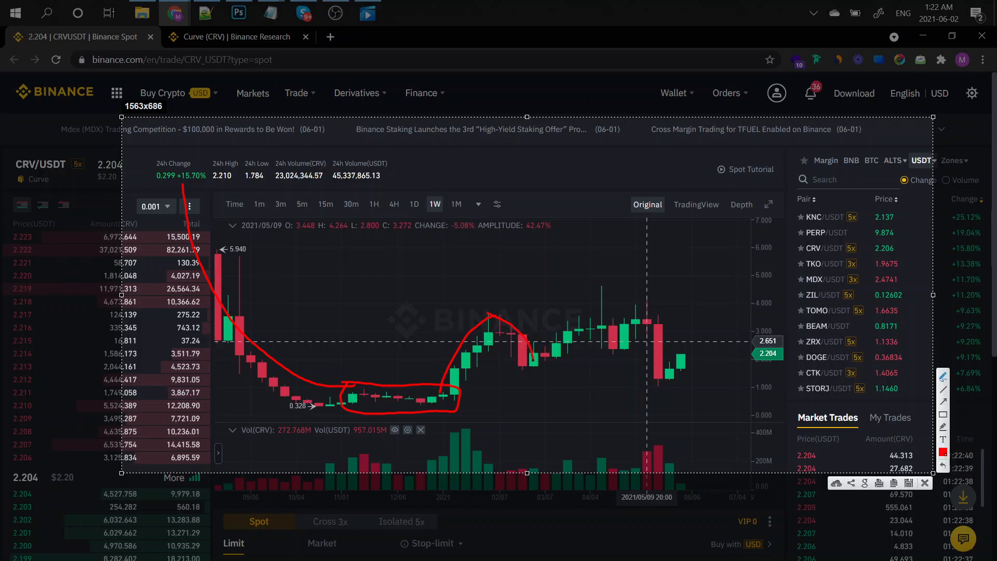
pyautogui.moveTo(502, 282); pyautogui.dragTo(528, 362)
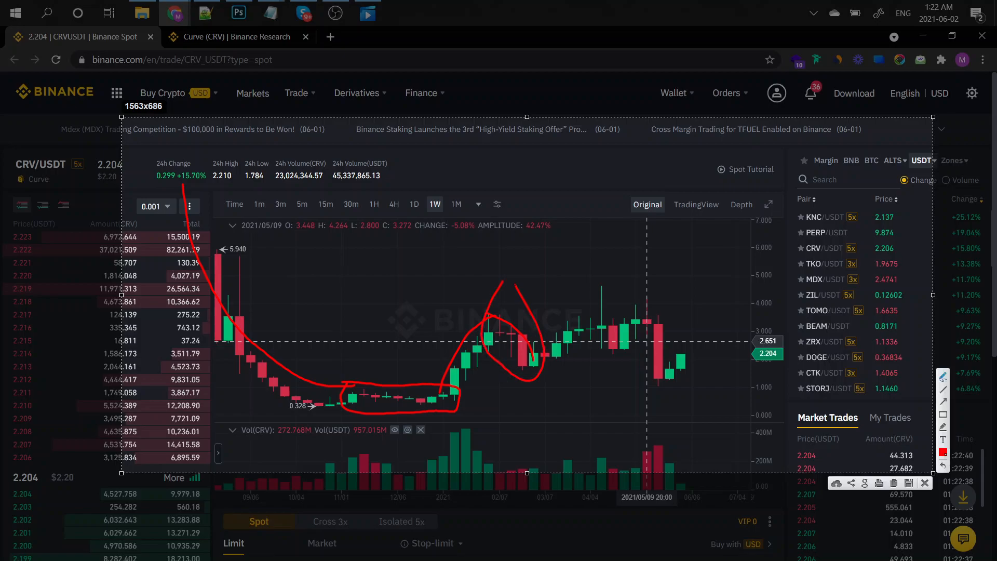
pyautogui.moveTo(537, 349); pyautogui.dragTo(588, 290)
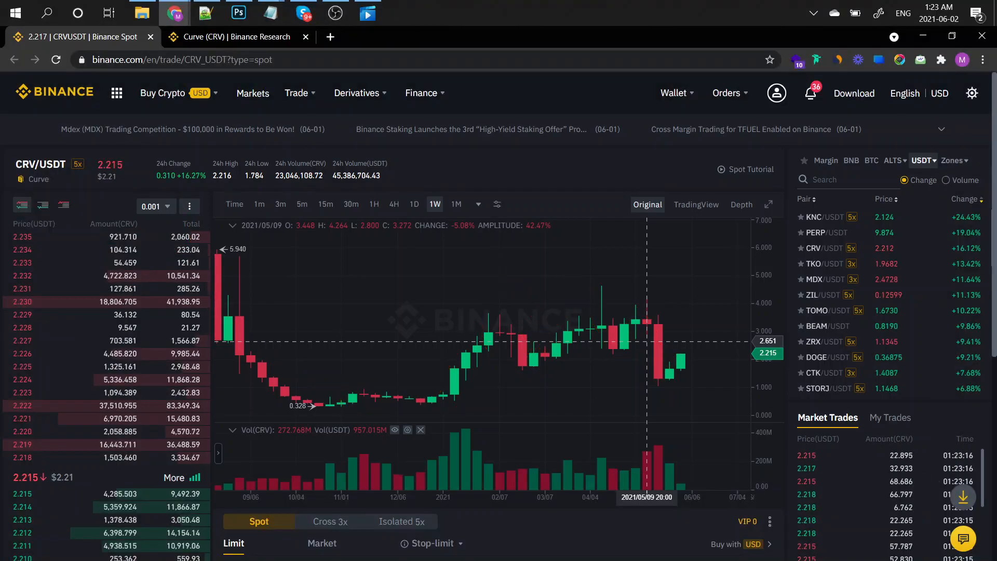
# Switch the CRV/USDT chart back to daily candles.
pyautogui.click(414, 205)
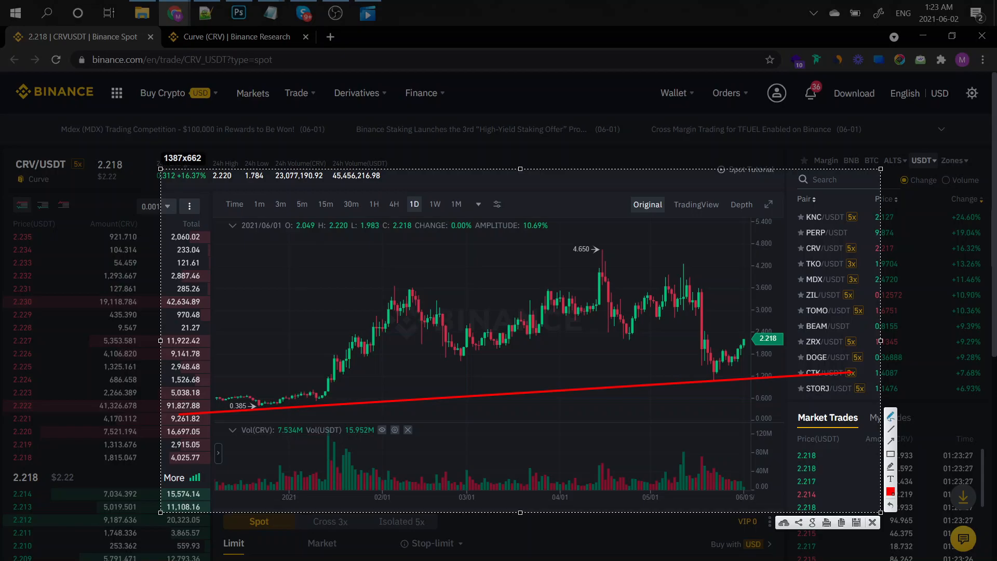
# Draw the consolidation box and upper trend line, then show 1-minute candles.
pyautogui.moveTo(323, 361); pyautogui.dragTo(718, 274)
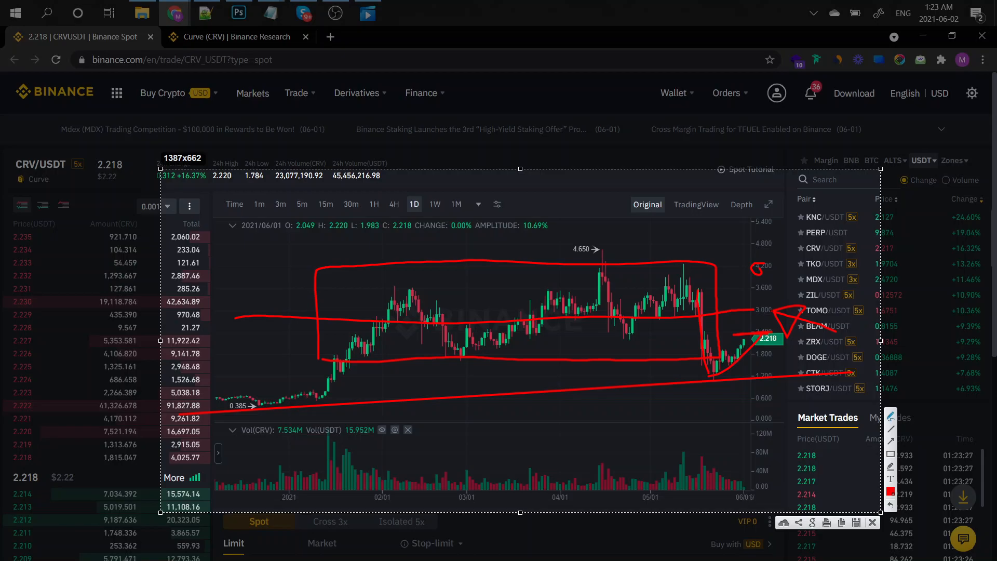
pyautogui.moveTo(166, 281); pyautogui.dragTo(903, 208)
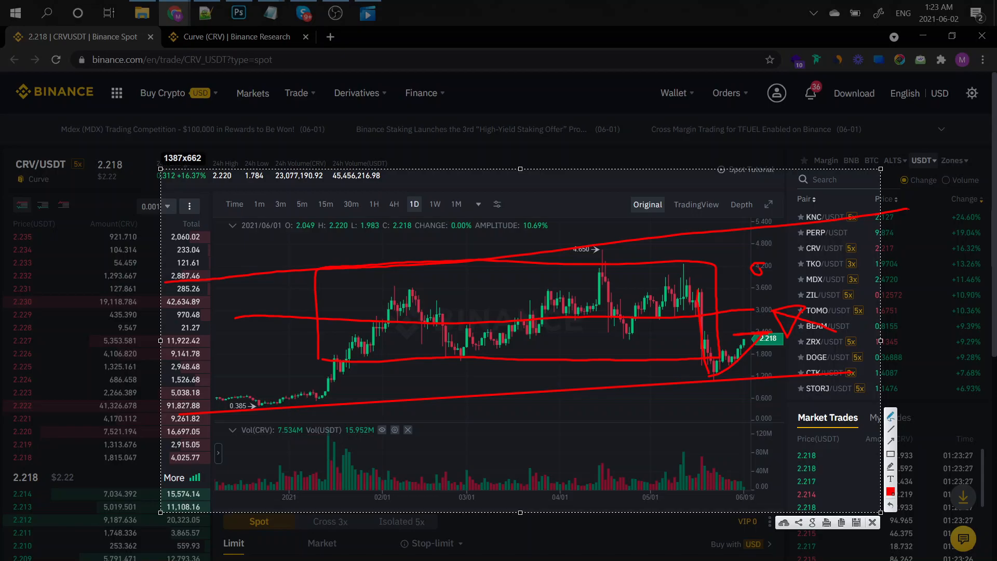
pyautogui.click(259, 204)
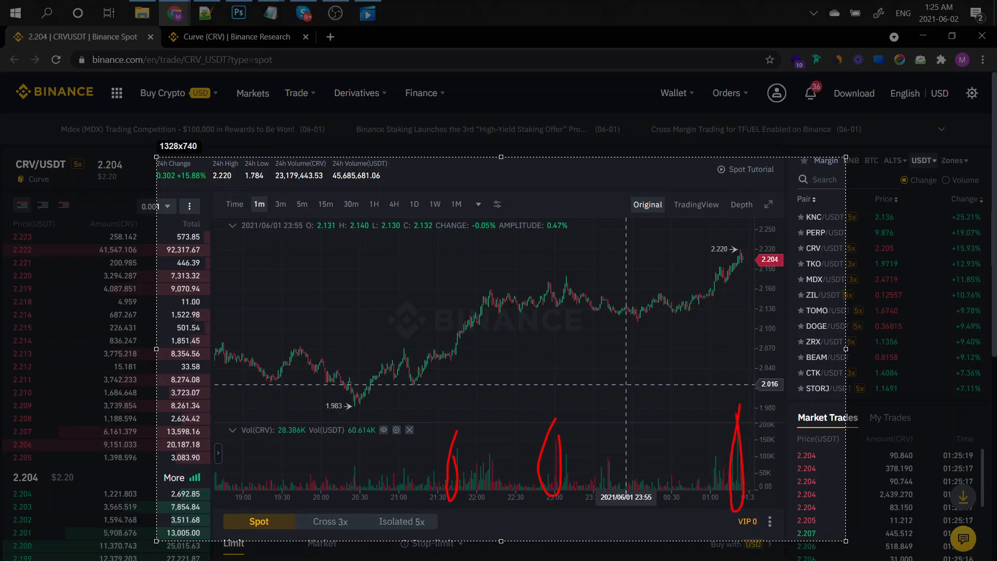
# Mark a volume spike on the 1-minute chart before clearing the overlay.
pyautogui.moveTo(737, 257); pyautogui.dragTo(782, 296)
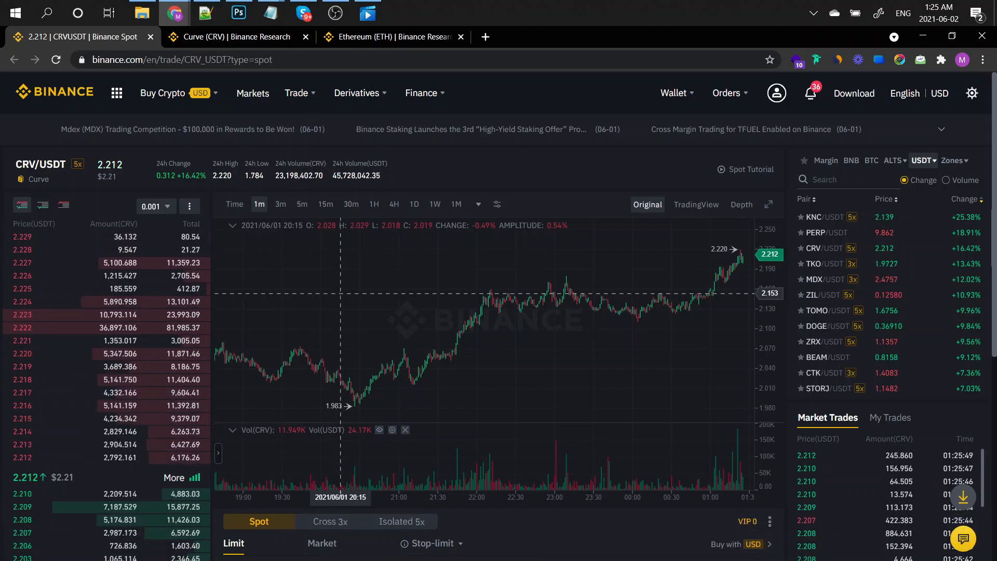
# Show 4-hour candles, then compute 4 ÷ 2.2 ≈ 1.818 in Calculator.
pyautogui.click(393, 205)
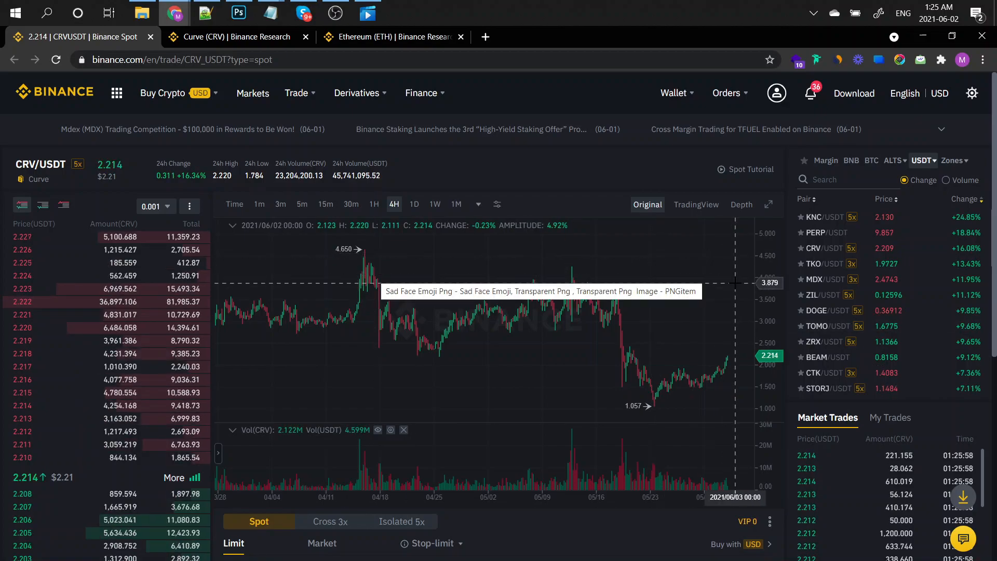
pyautogui.write('cal')
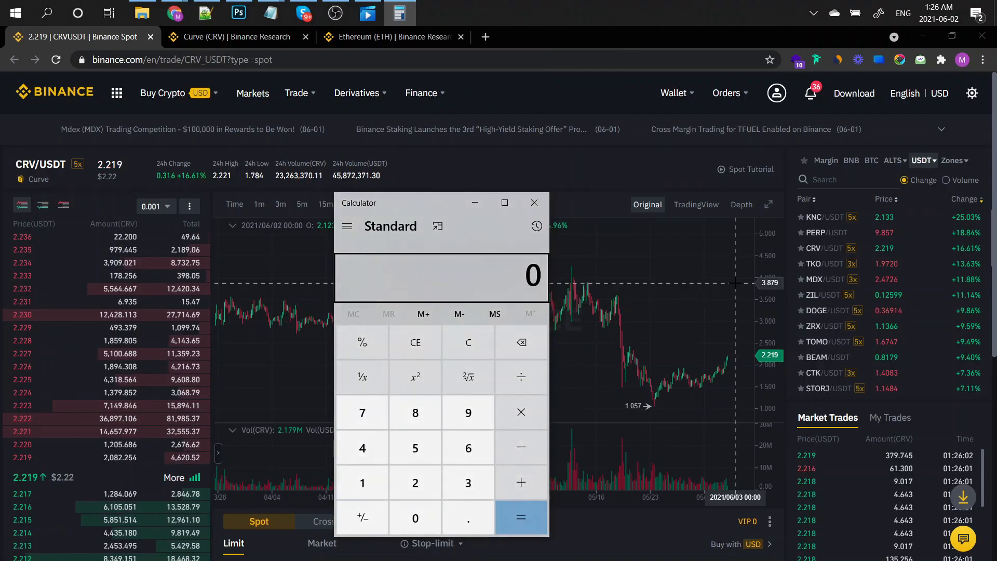
pyautogui.click(520, 517)
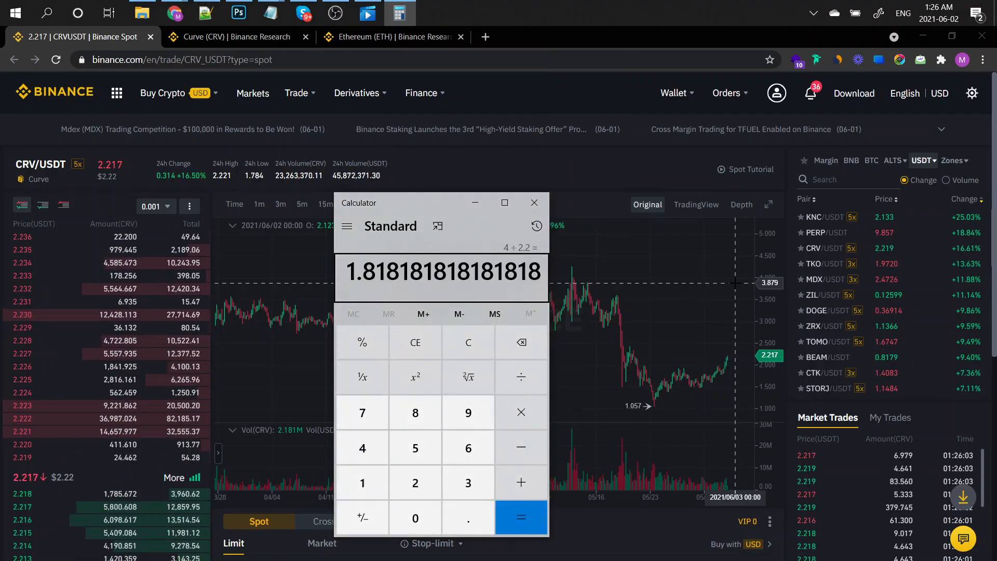